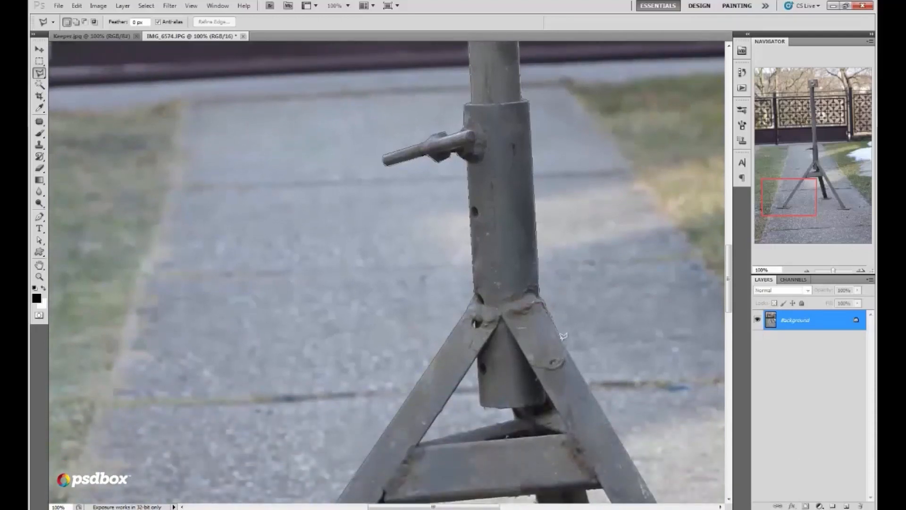
- Scroll down the zoomed image to follow the tripod's legs while tracing its outline
scroll(down, 3)
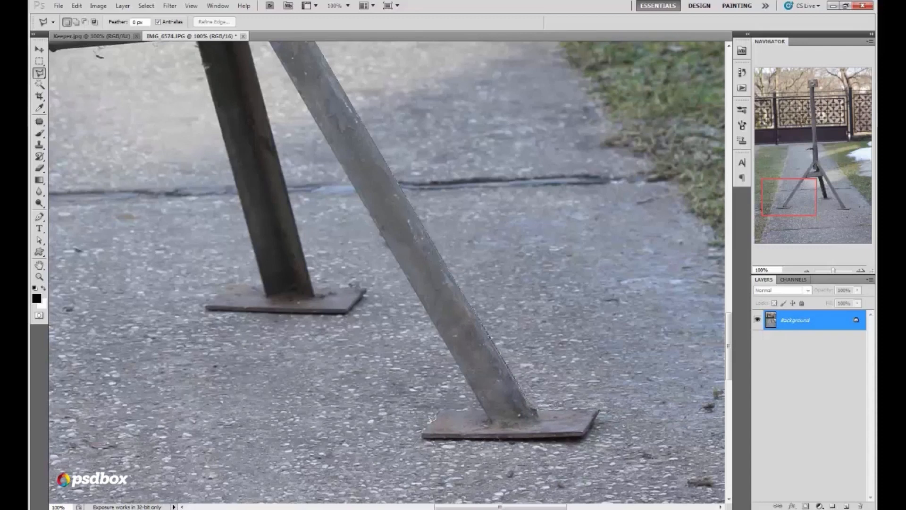
mouse_move(482, 398)
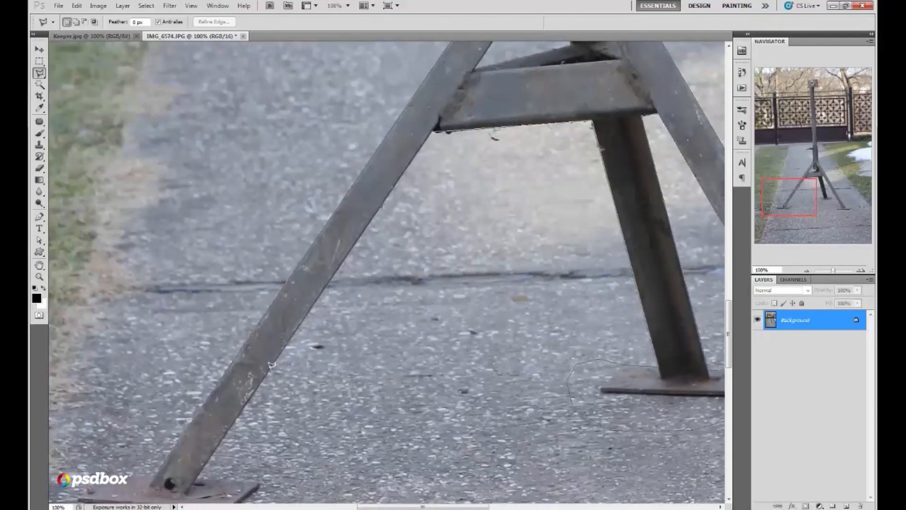
scroll(down, 3)
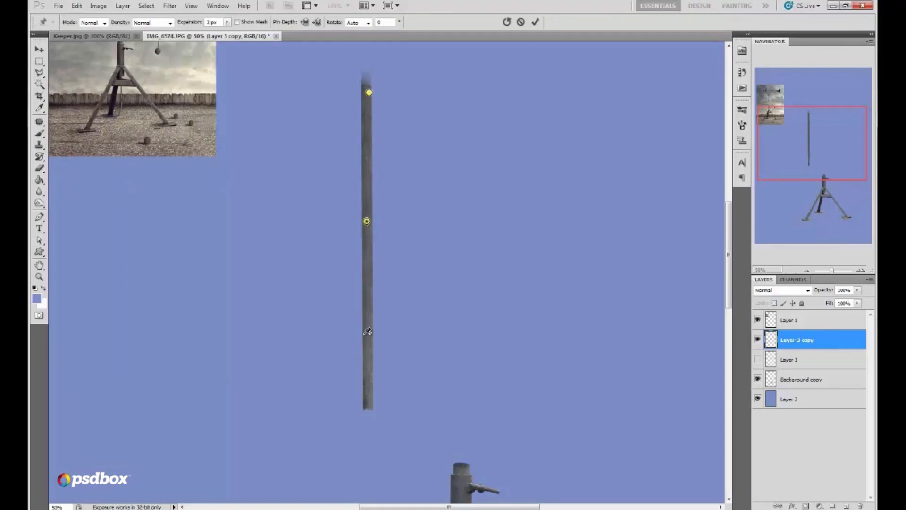
- Drag the Puppet Warp pins to bend the rod's upper end into a curved horizontal arm
drag(369, 92, 397, 99)
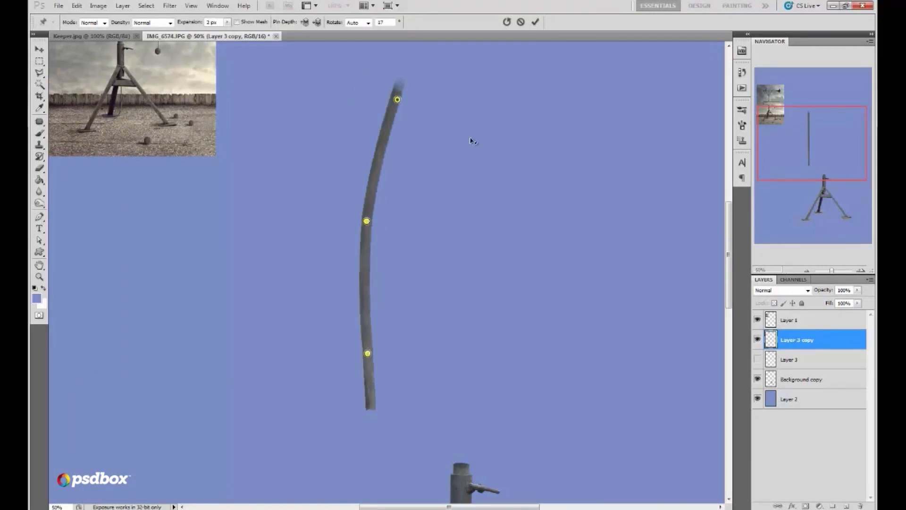
drag(397, 99, 510, 218)
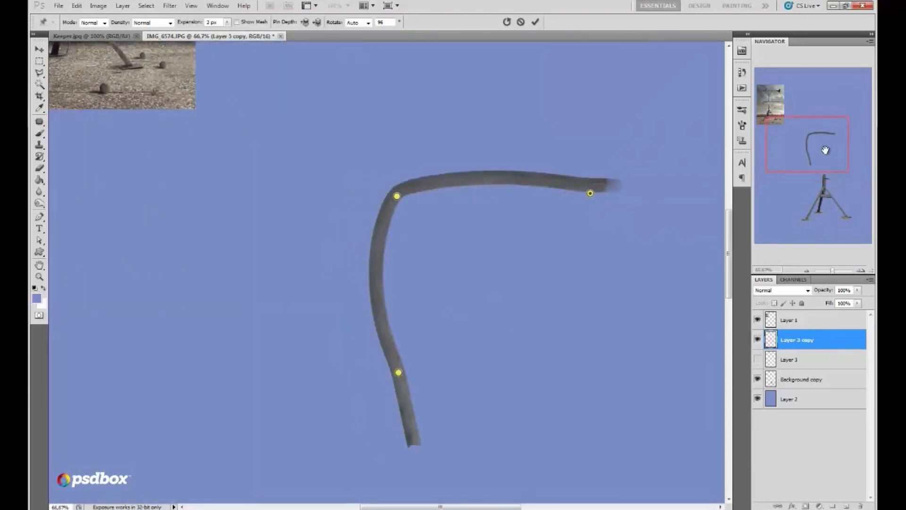
drag(397, 372, 392, 273)
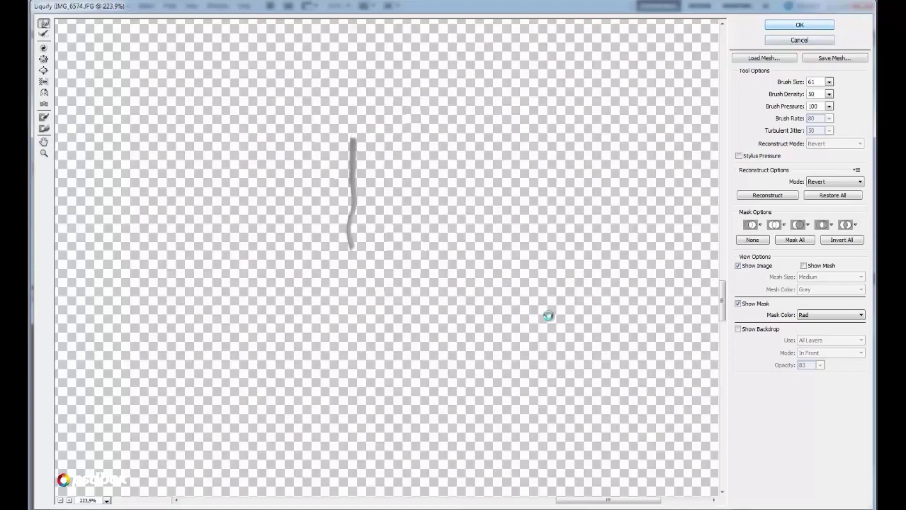
click(799, 25)
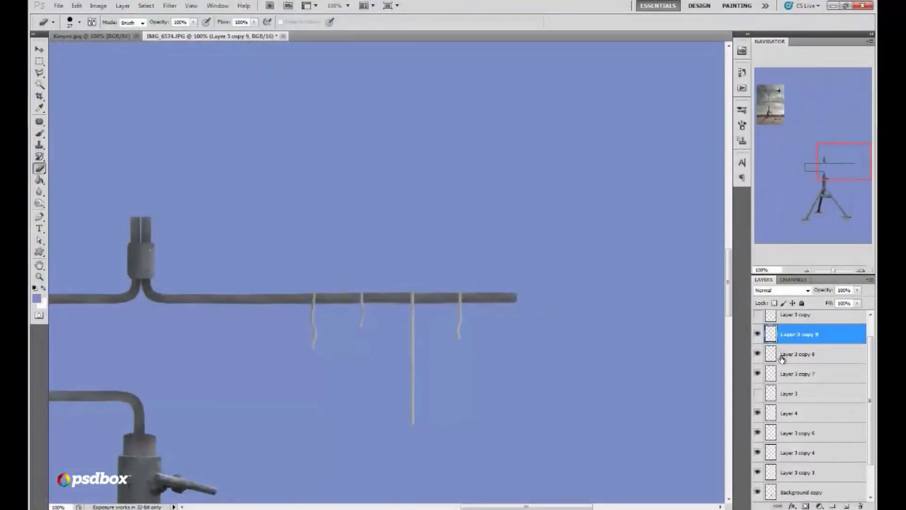
click(800, 354)
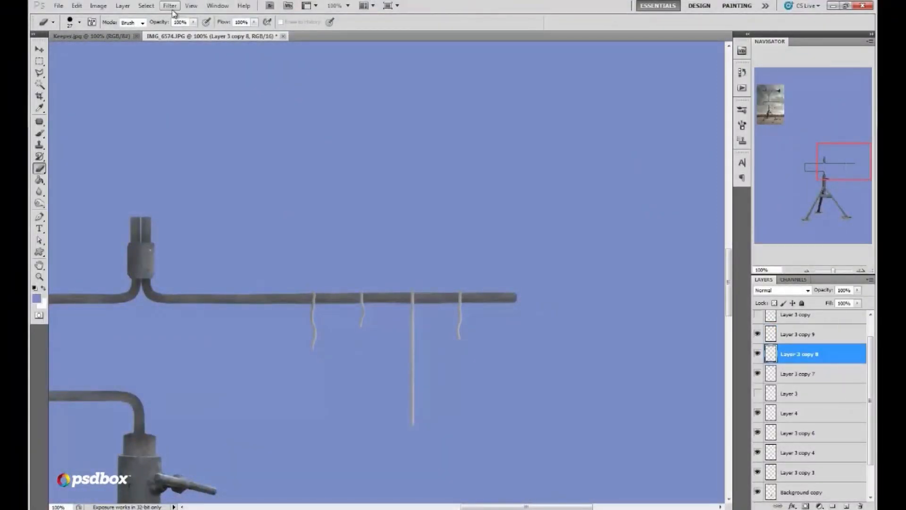
click(38, 204)
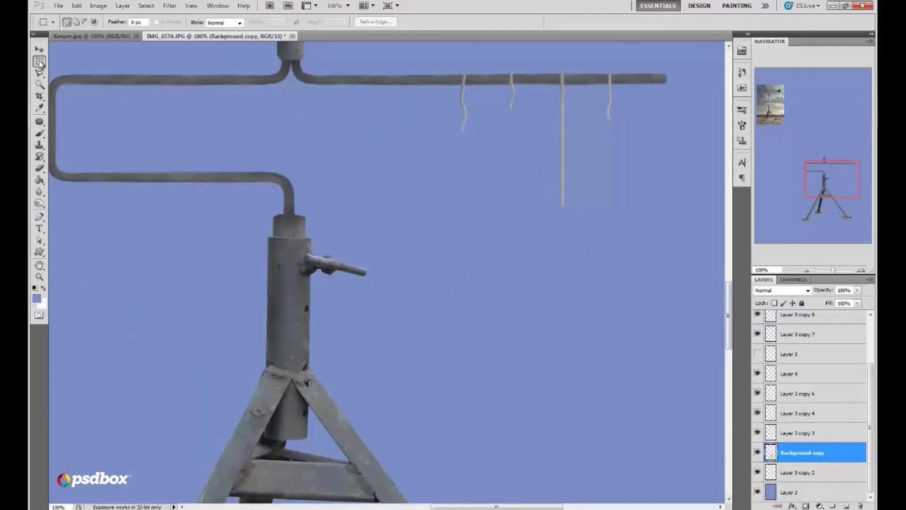
- Select a round disc from the post with Elliptical Marquee, refine its edge, and select the wire layer above it
click(40, 62)
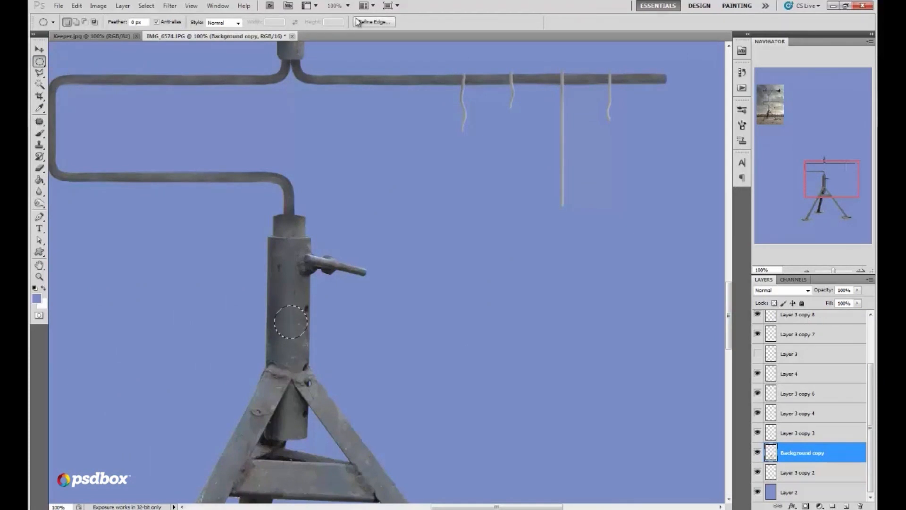
click(373, 21)
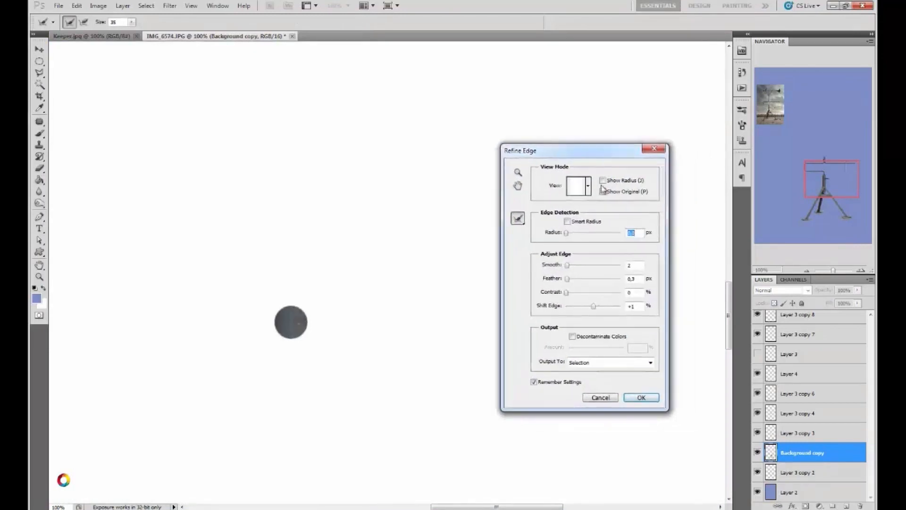
click(640, 398)
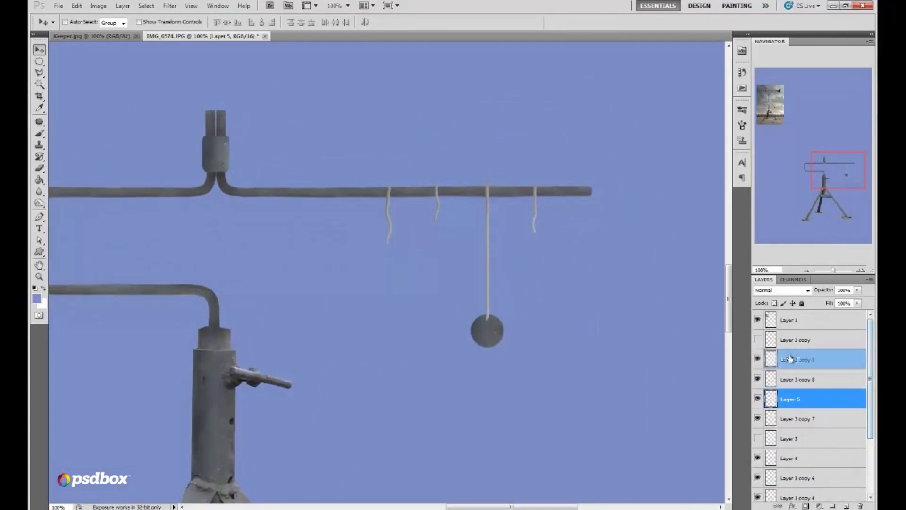
click(321, 36)
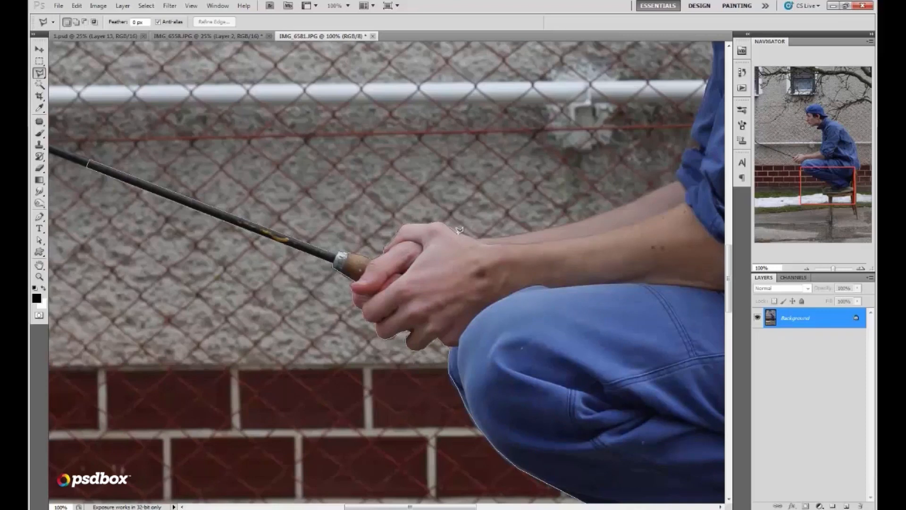
mouse_move(491, 232)
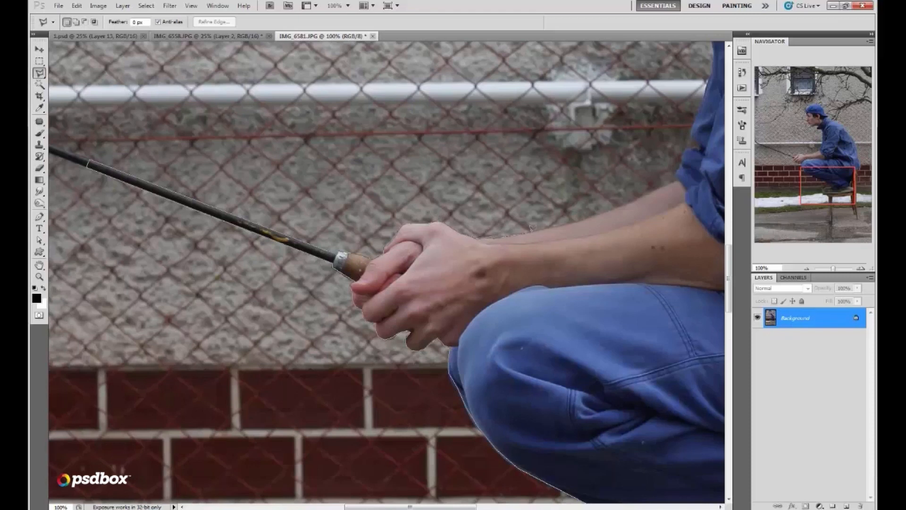
mouse_move(642, 193)
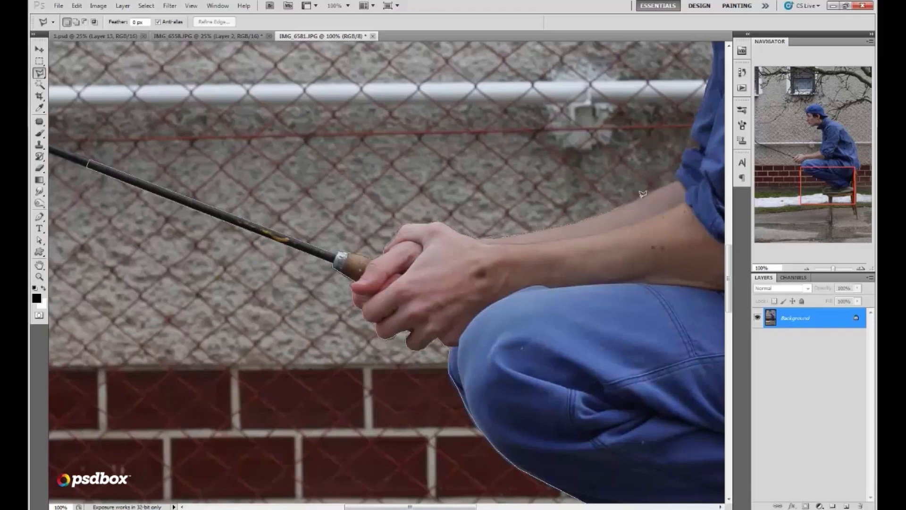
mouse_move(679, 176)
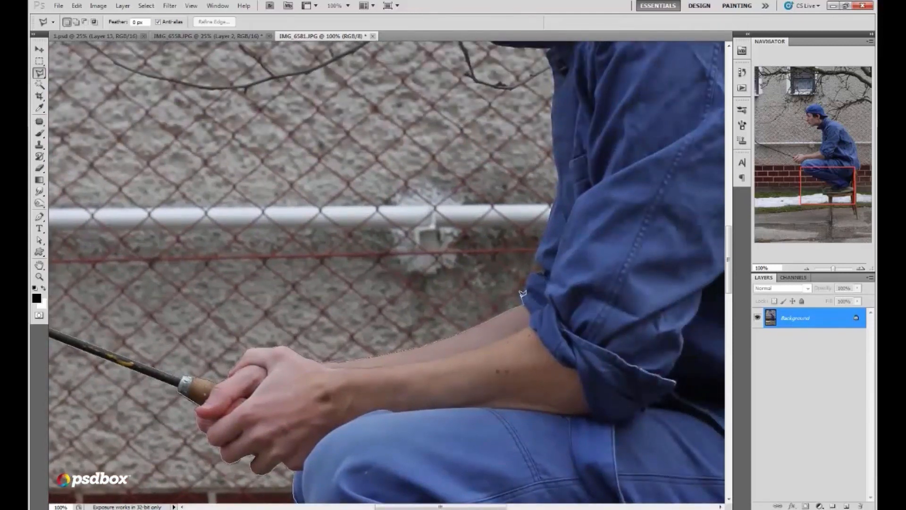
mouse_move(544, 271)
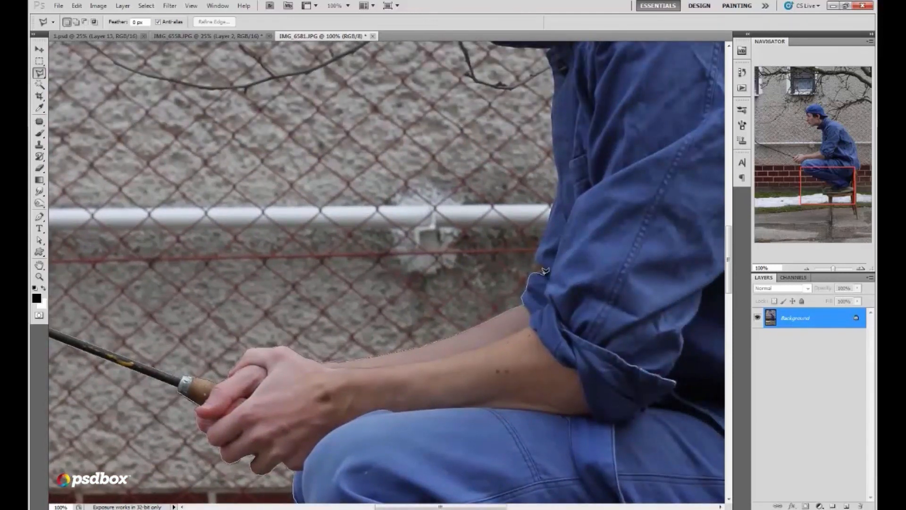
mouse_move(558, 207)
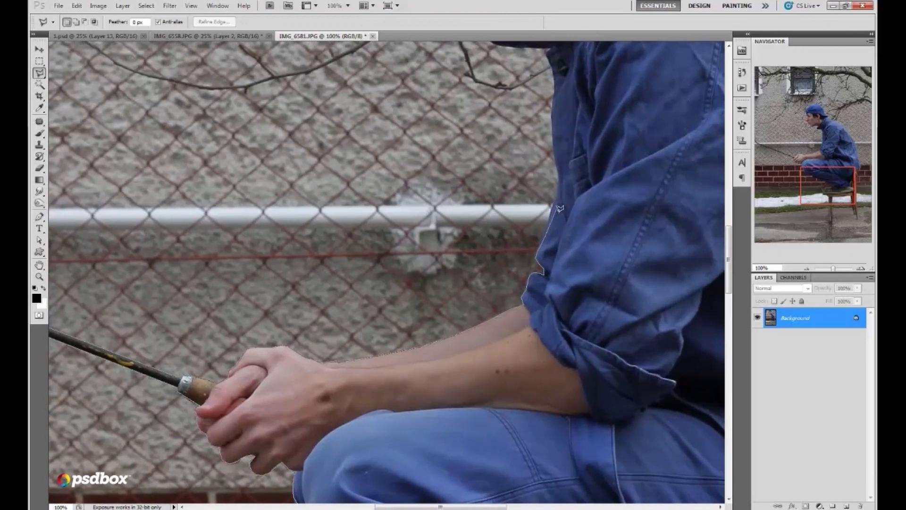
mouse_move(560, 178)
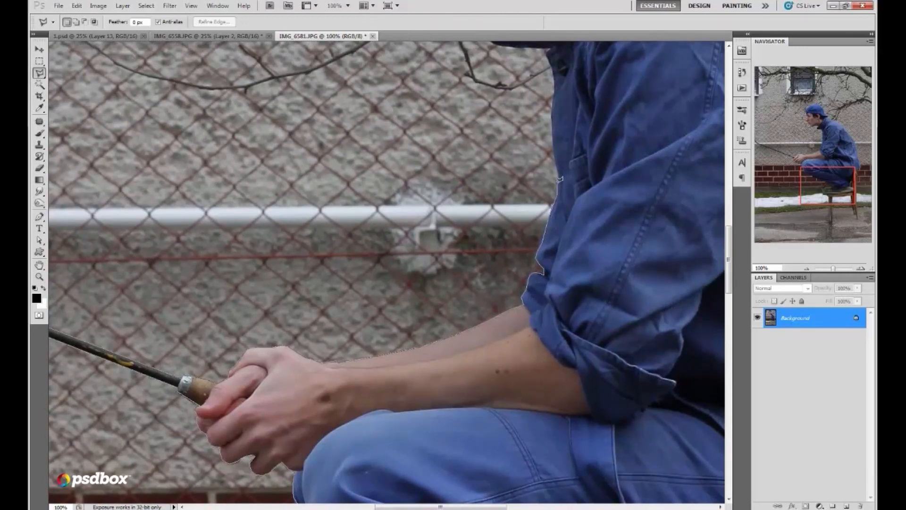
mouse_move(554, 95)
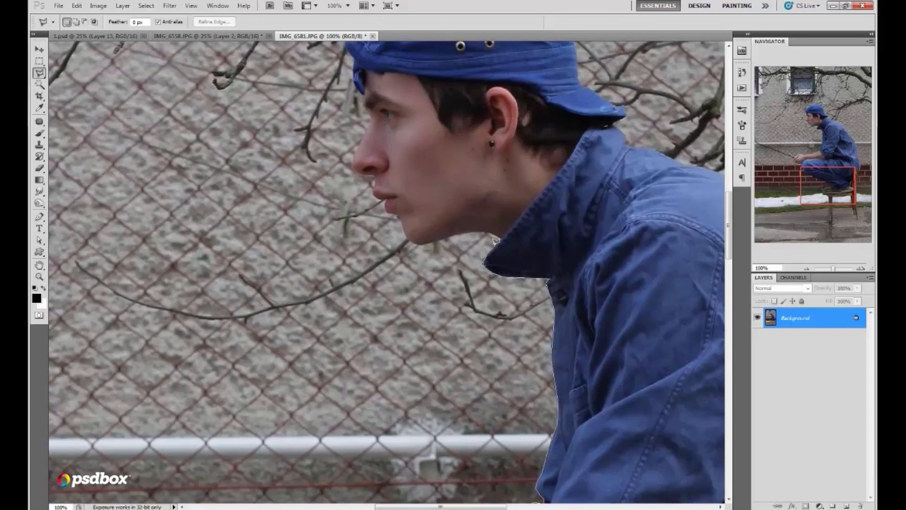
mouse_move(485, 228)
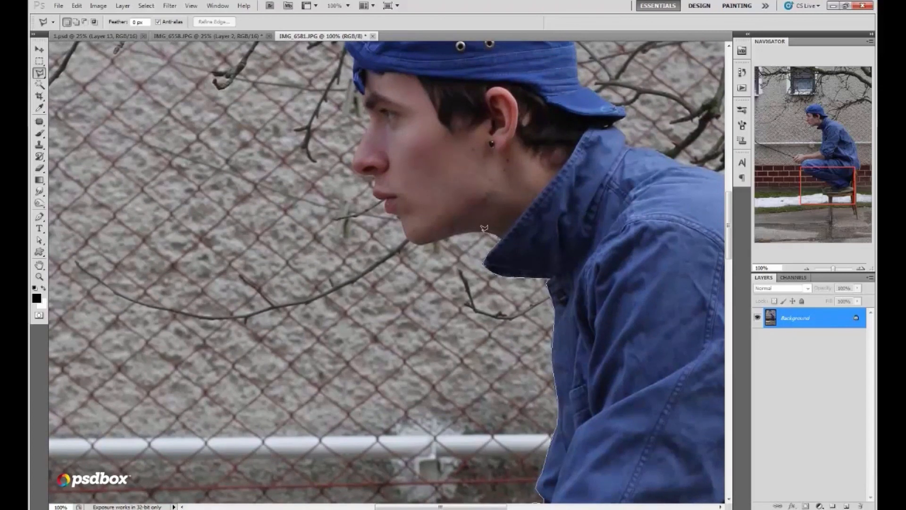
mouse_move(444, 233)
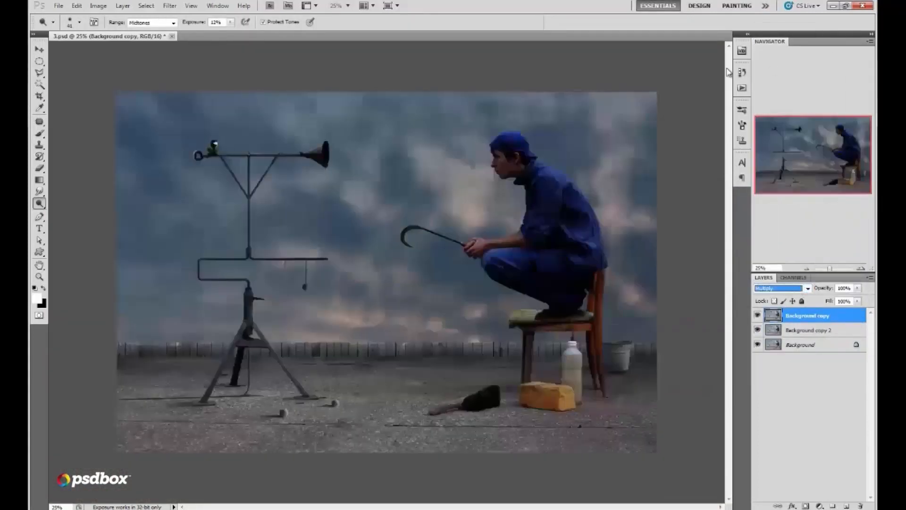
- Apply Hue/Saturation with Saturation -80 and Lightness +30 to mute and brighten the scene
click(98, 6)
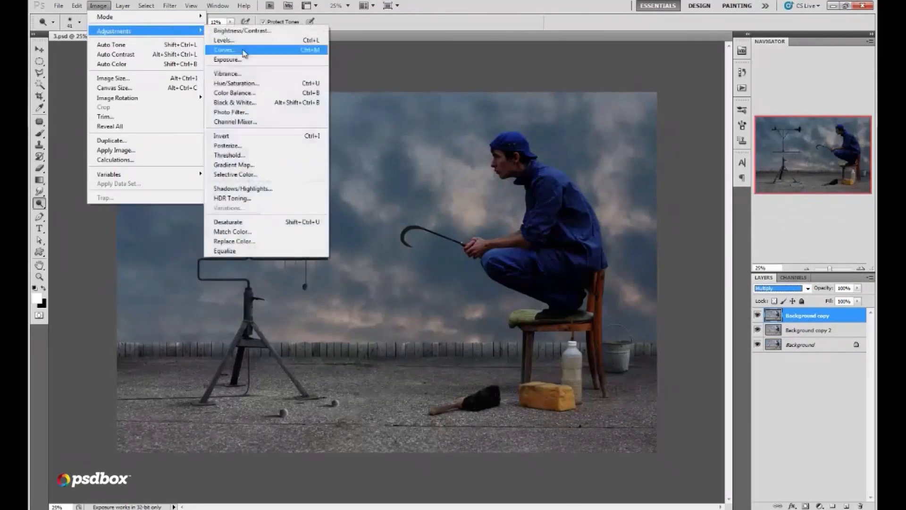
click(236, 83)
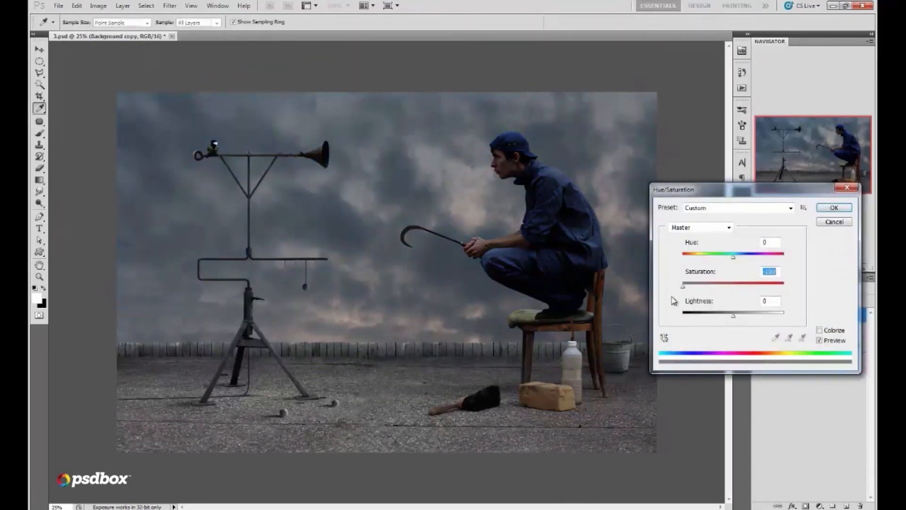
drag(684, 284, 692, 284)
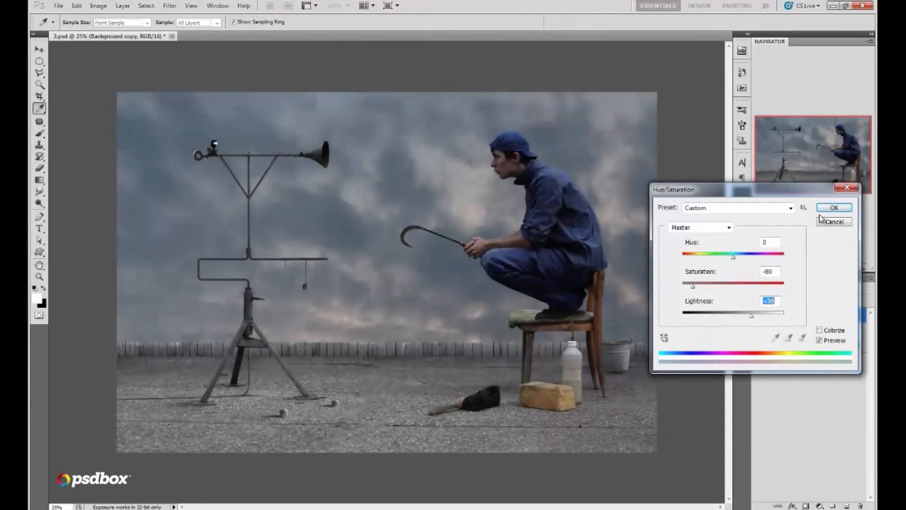
click(98, 5)
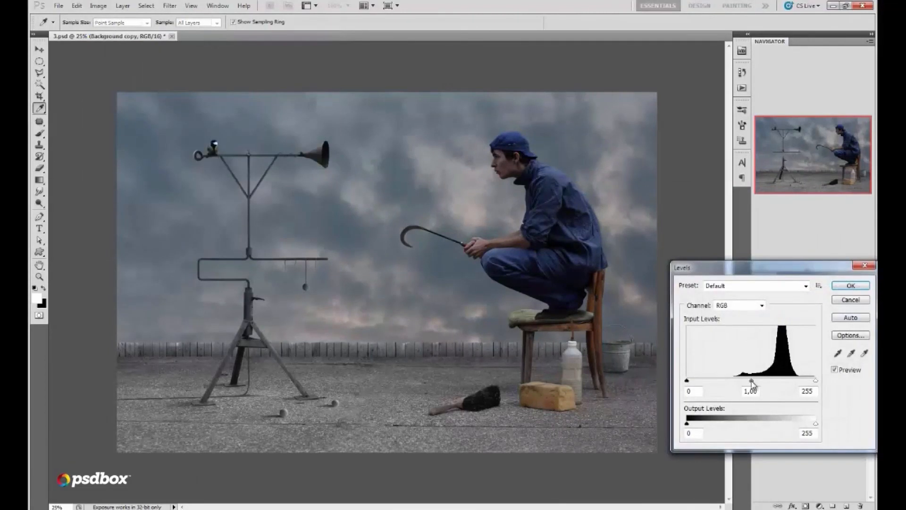
- Adjust the tonal Levels, then shift the Color Balance midtones toward yellow
drag(751, 380, 699, 380)
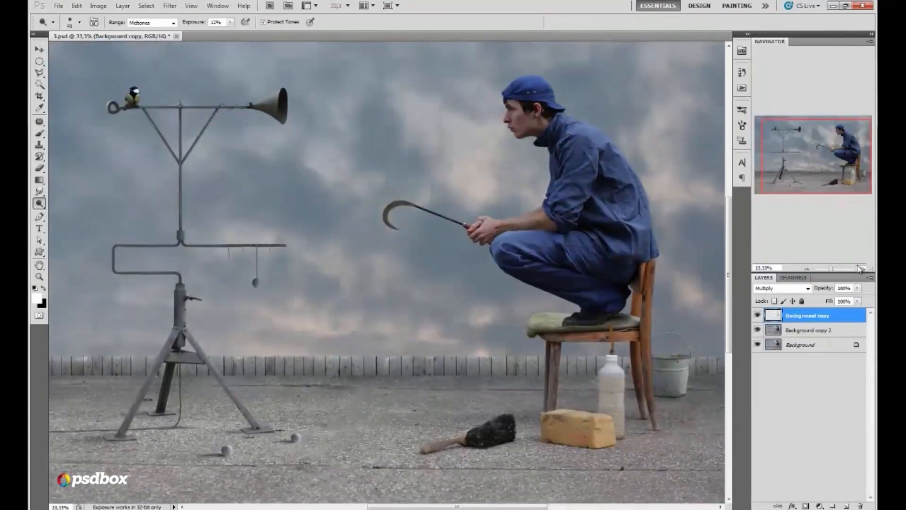
click(98, 5)
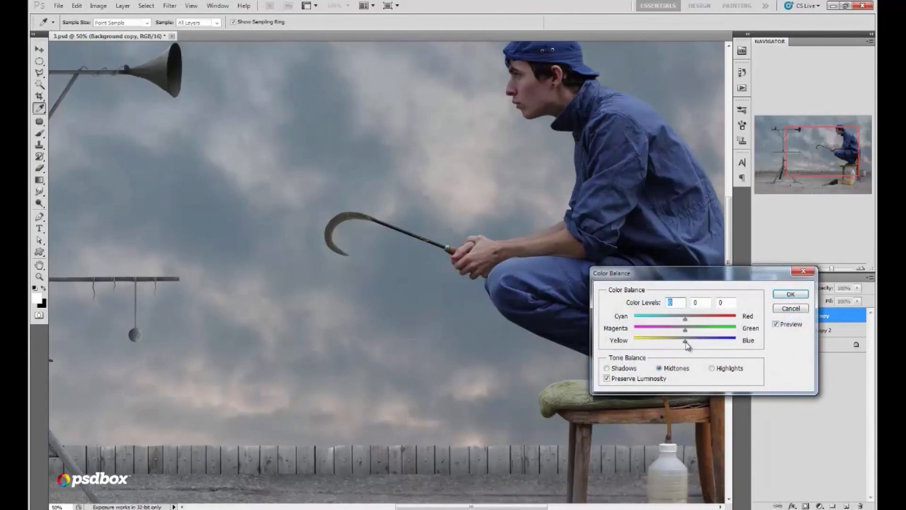
drag(686, 341, 673, 341)
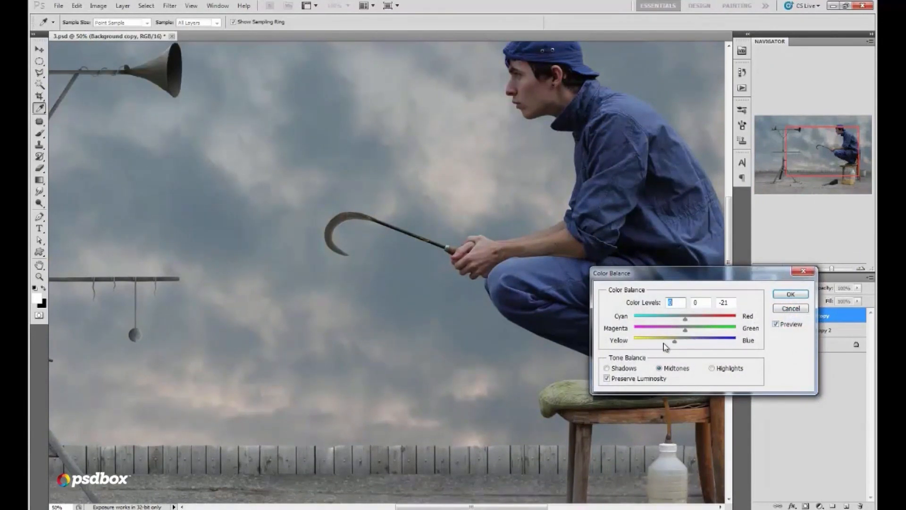
drag(673, 341, 650, 341)
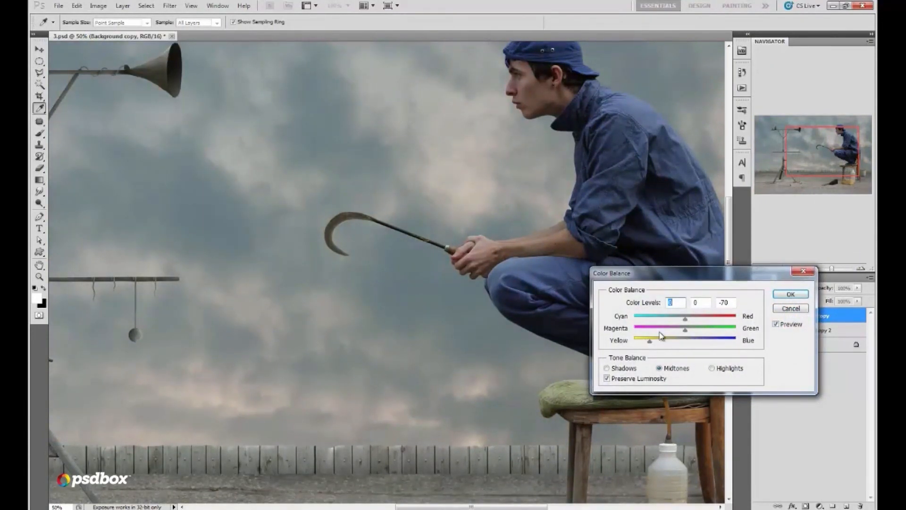
drag(686, 320, 696, 320)
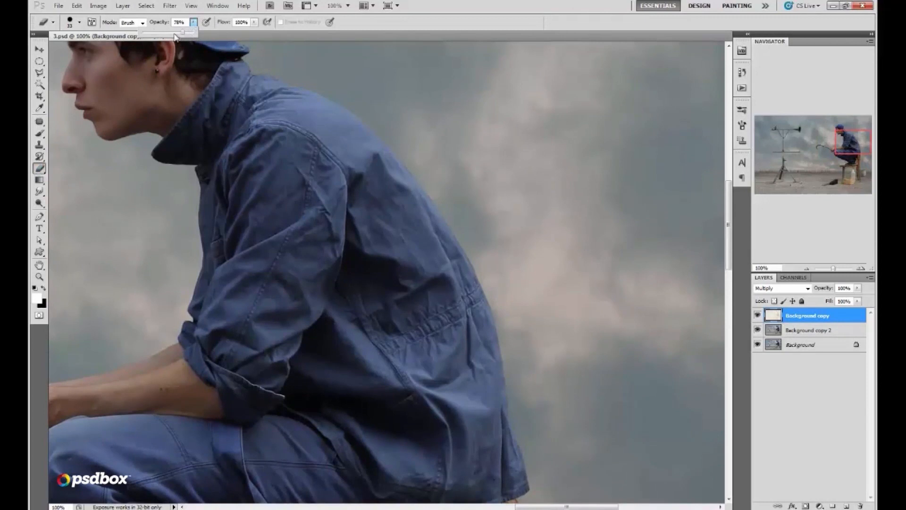
- Paint on the man with the Brush tool before merging Background copy 2 down
click(79, 22)
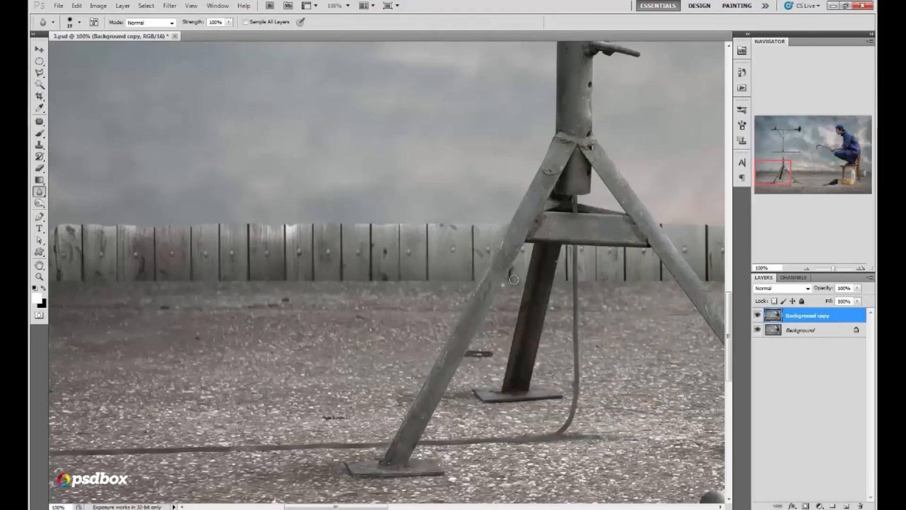
mouse_move(583, 276)
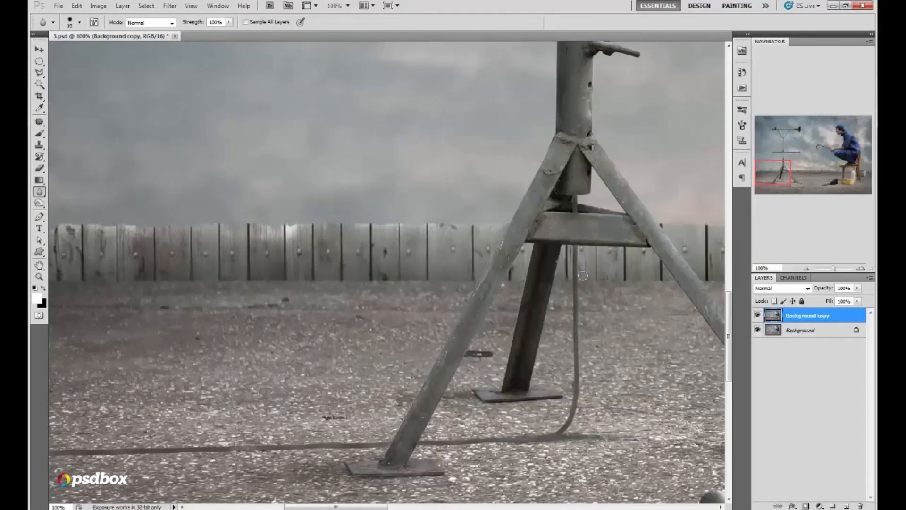
mouse_move(781, 194)
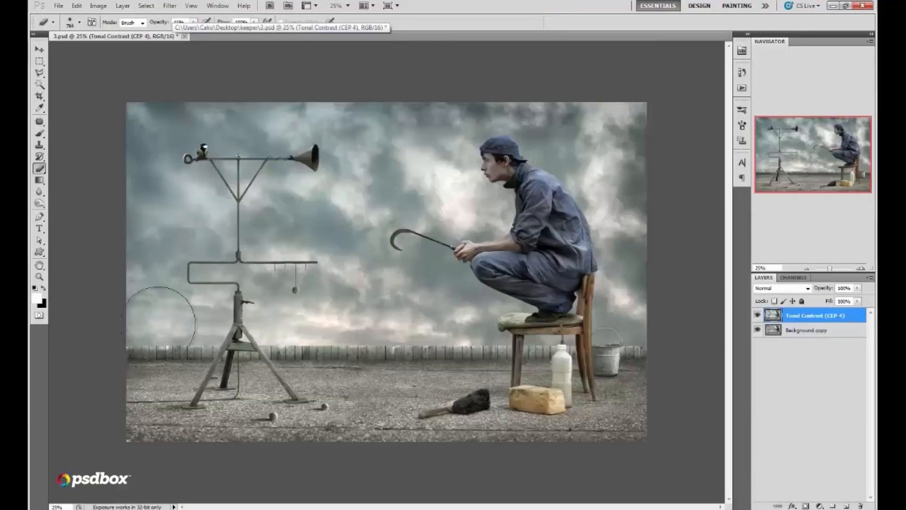
mouse_move(659, 277)
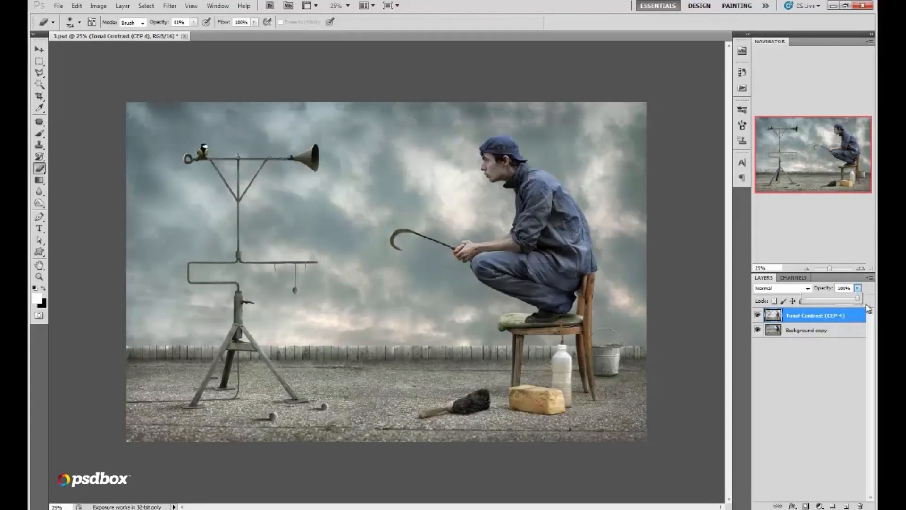
- Merge the Tonal Contrast layer down, add a gradient layer at reduced opacity, and merge all layers
right_click(806, 331)
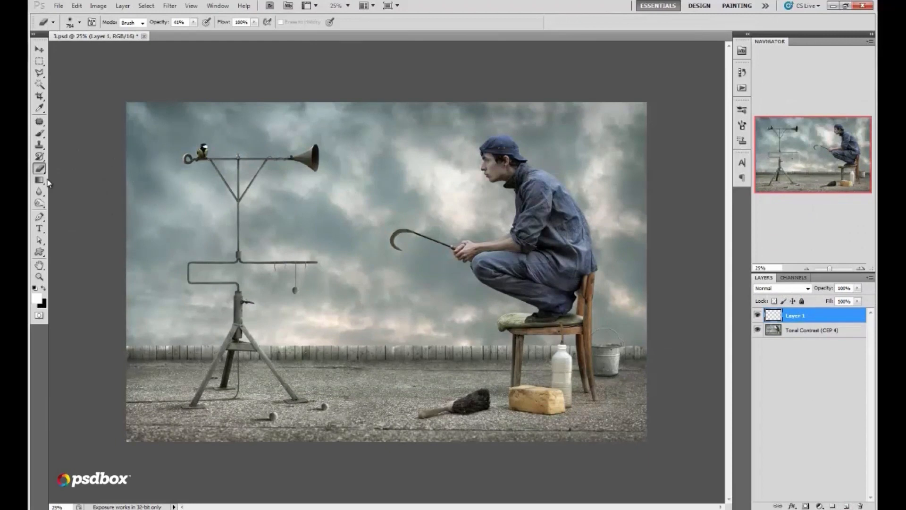
click(40, 180)
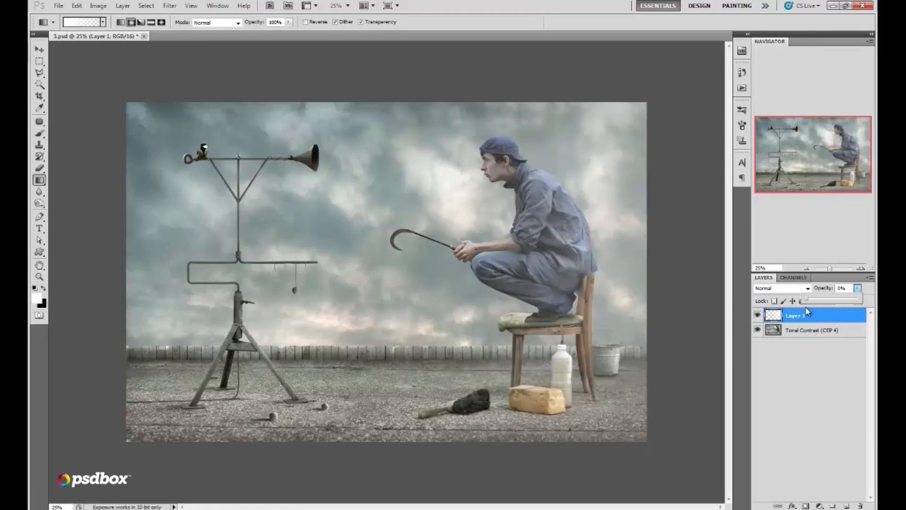
drag(810, 299, 815, 299)
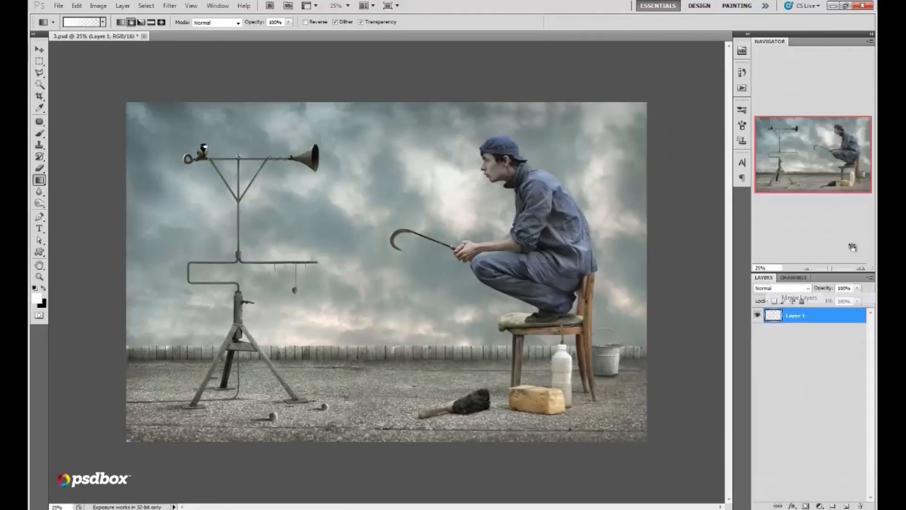
click(169, 5)
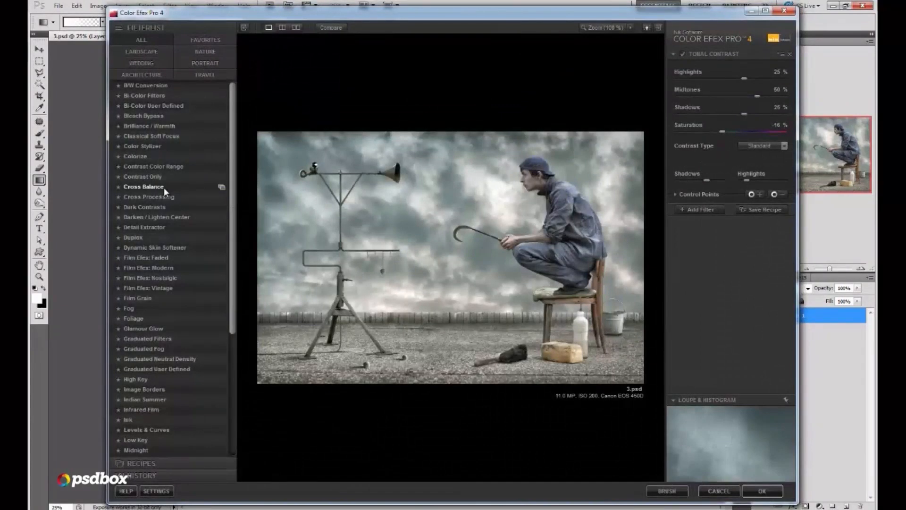
- Choose Cross Balance with a Daylight To Tungsten preset and lower its Strength
click(143, 186)
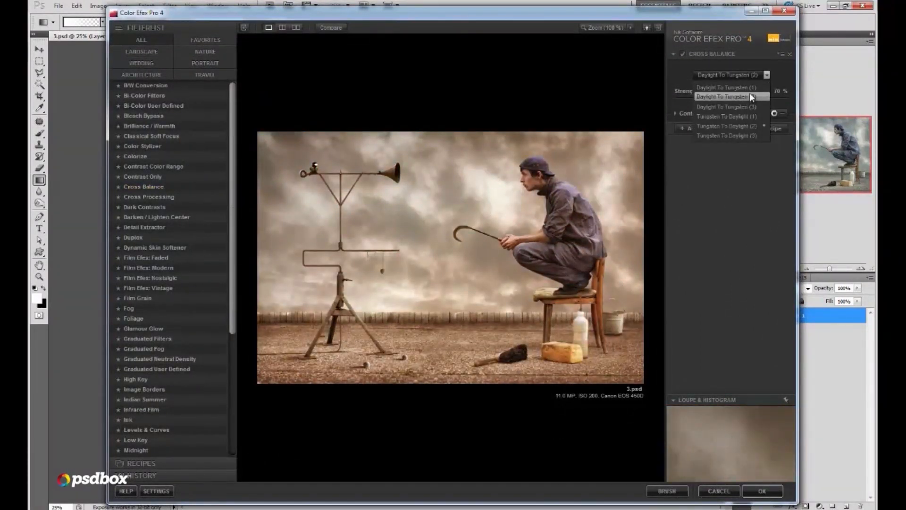
click(723, 87)
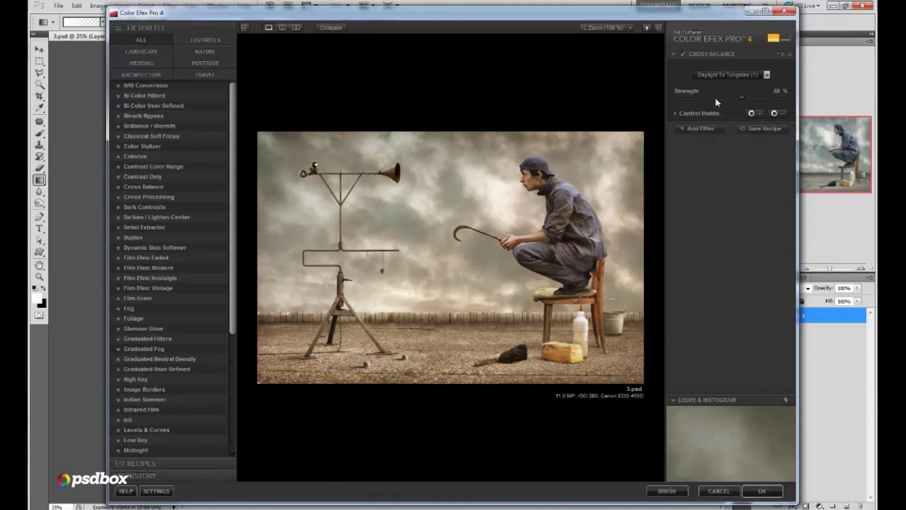
drag(742, 97, 724, 97)
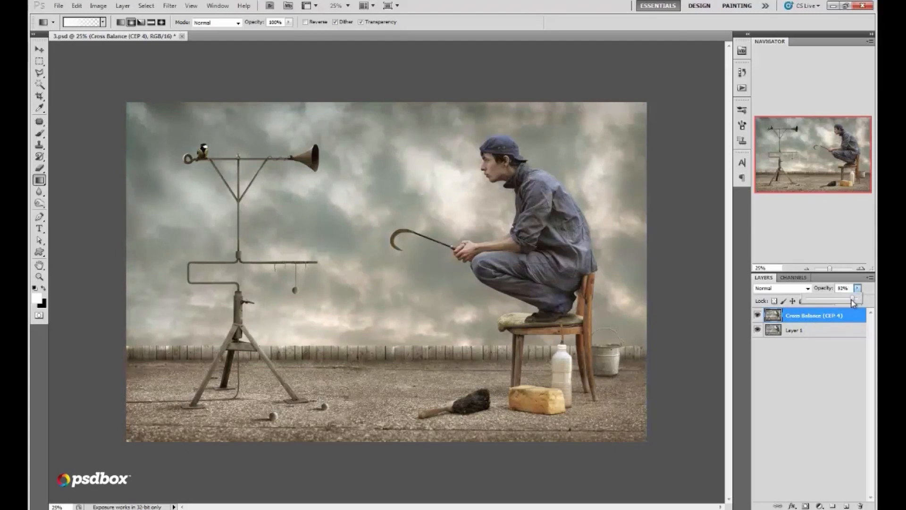
- Lower the Cross Balance layer's opacity and apply Levels with the black input slider moved right
drag(854, 298, 849, 297)
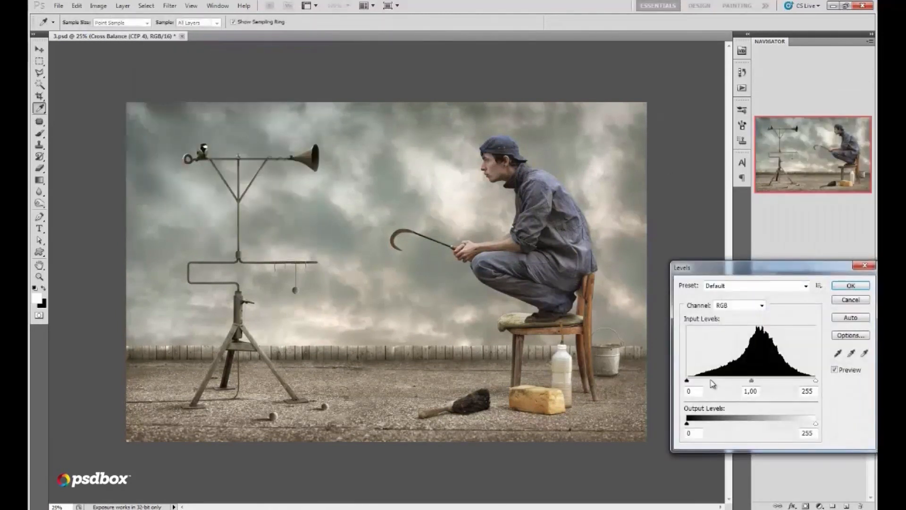
drag(688, 380, 692, 380)
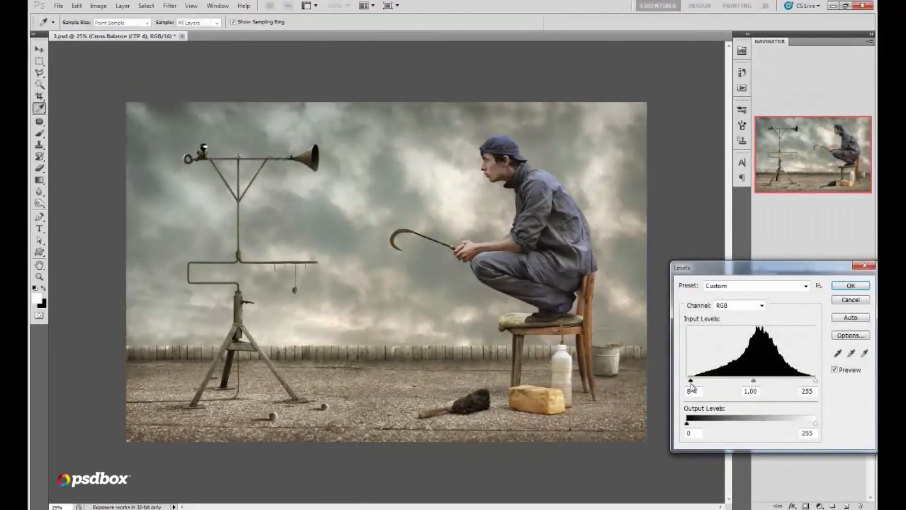
click(849, 285)
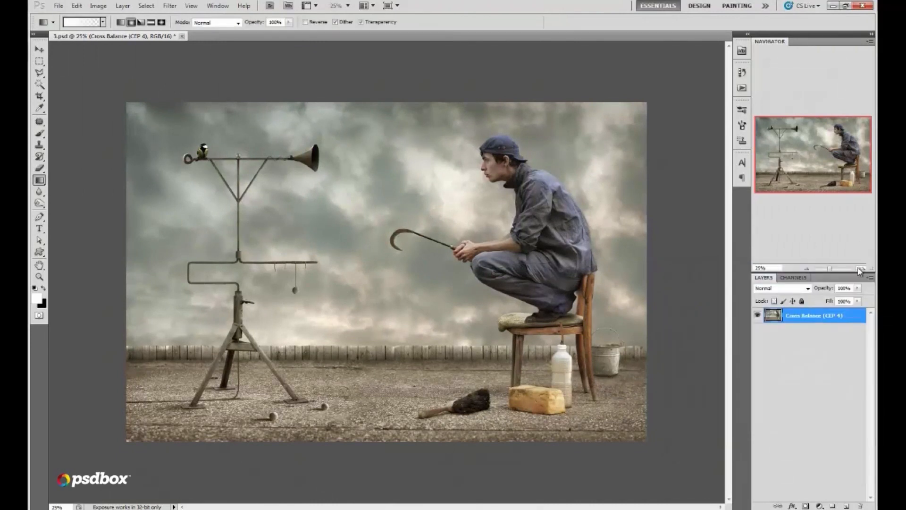